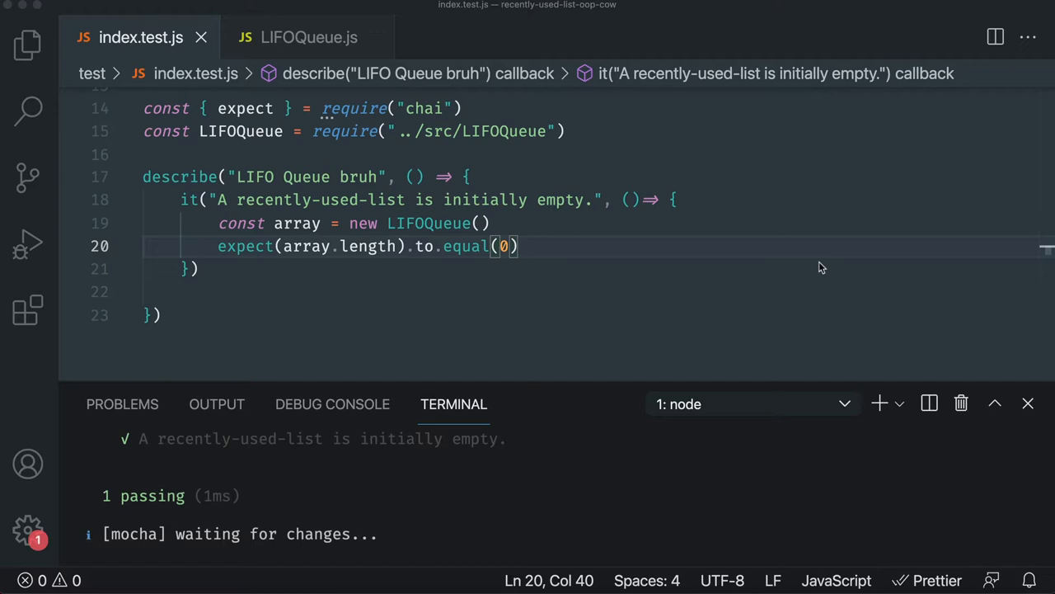
mouse_move(650, 320)
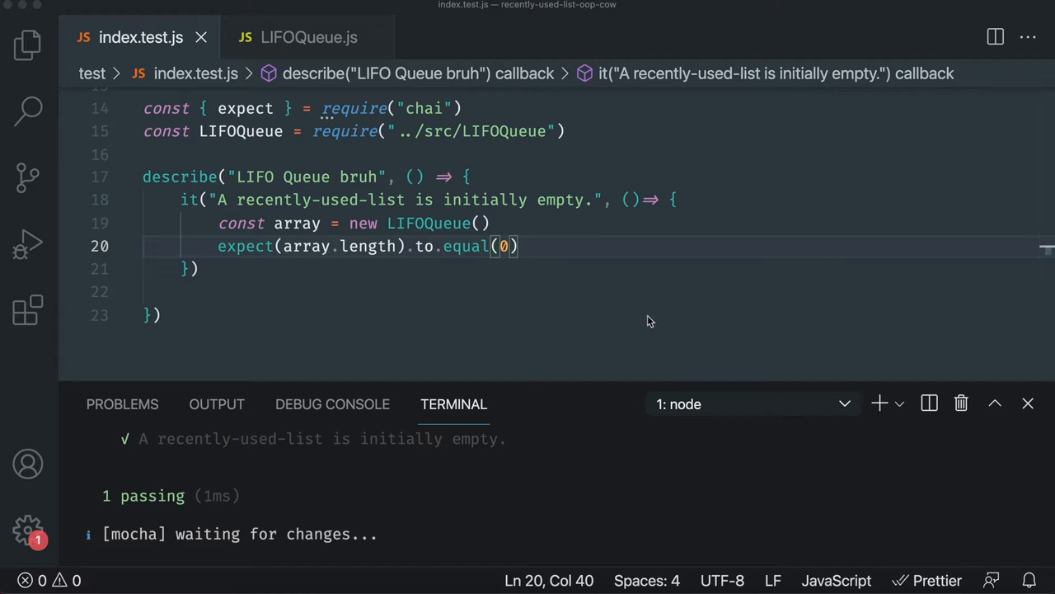
Start a new it() test described as adding an item to a list.
scroll("up", 3)
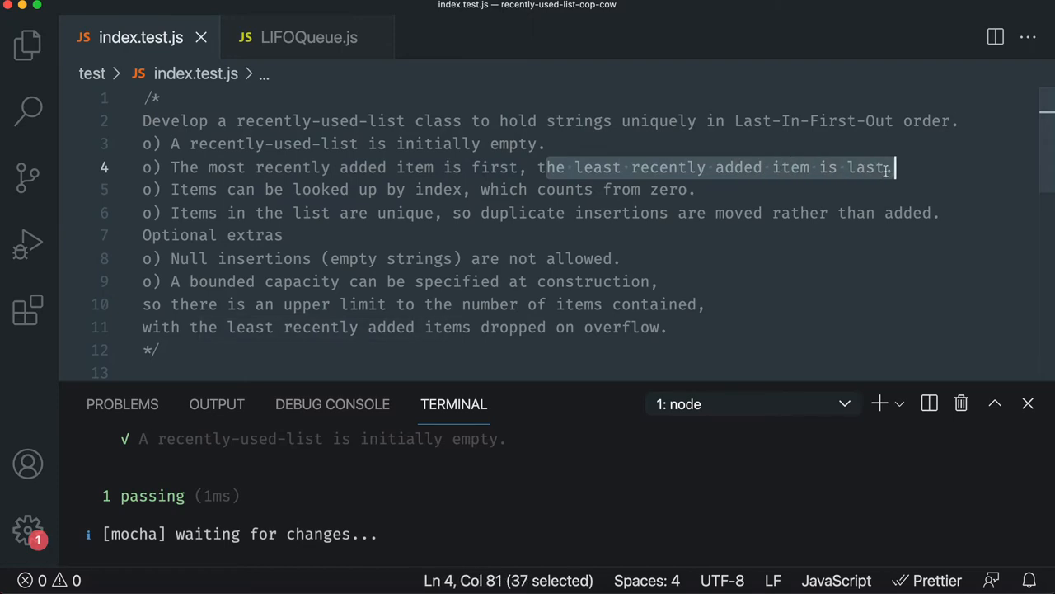
scroll("down", 3)
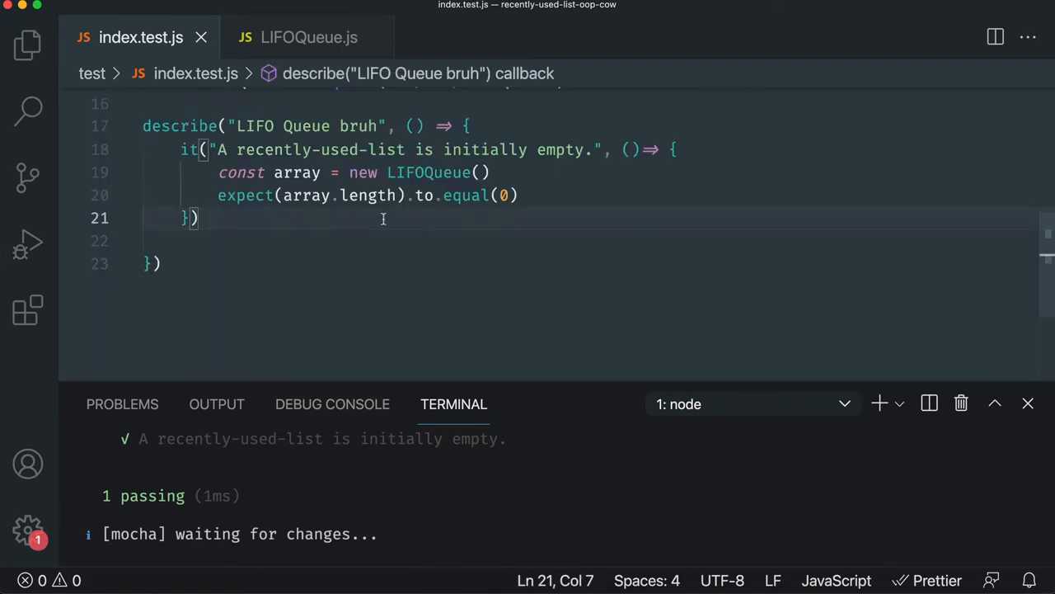
type("it(\"\")")
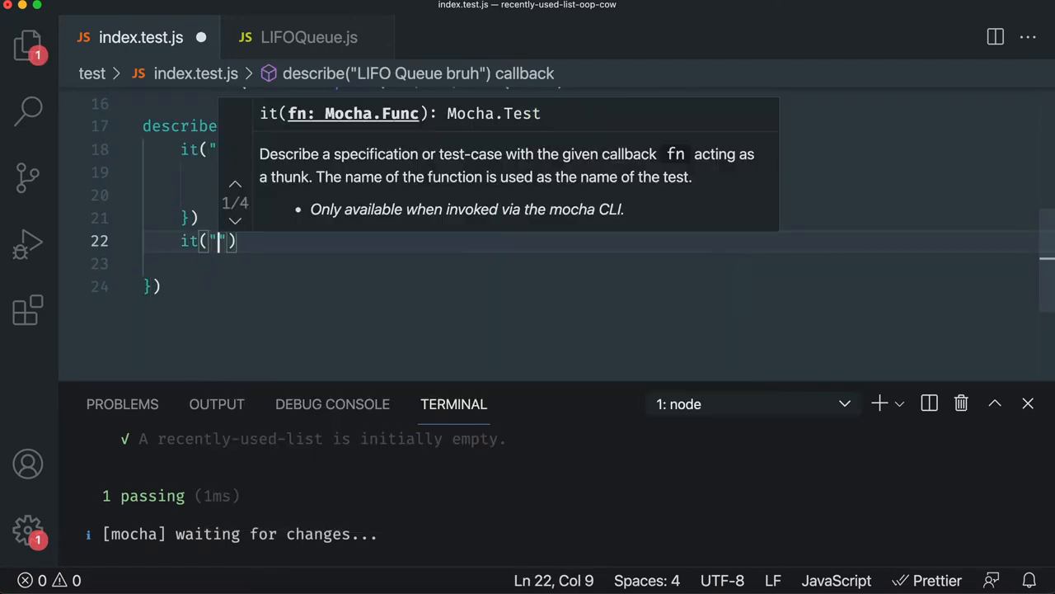
type("when")
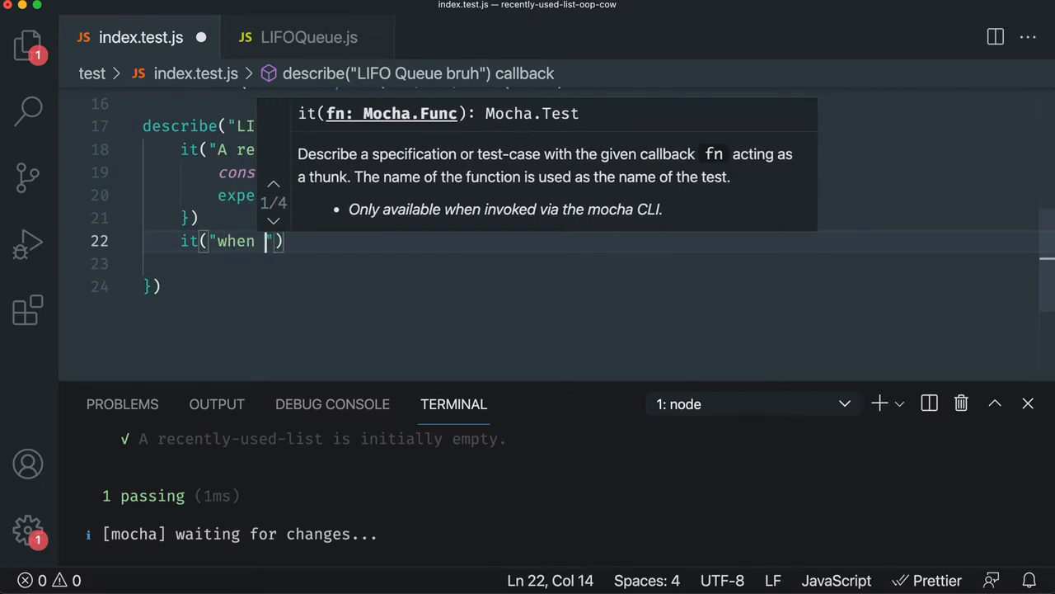
type("you add an item to a")
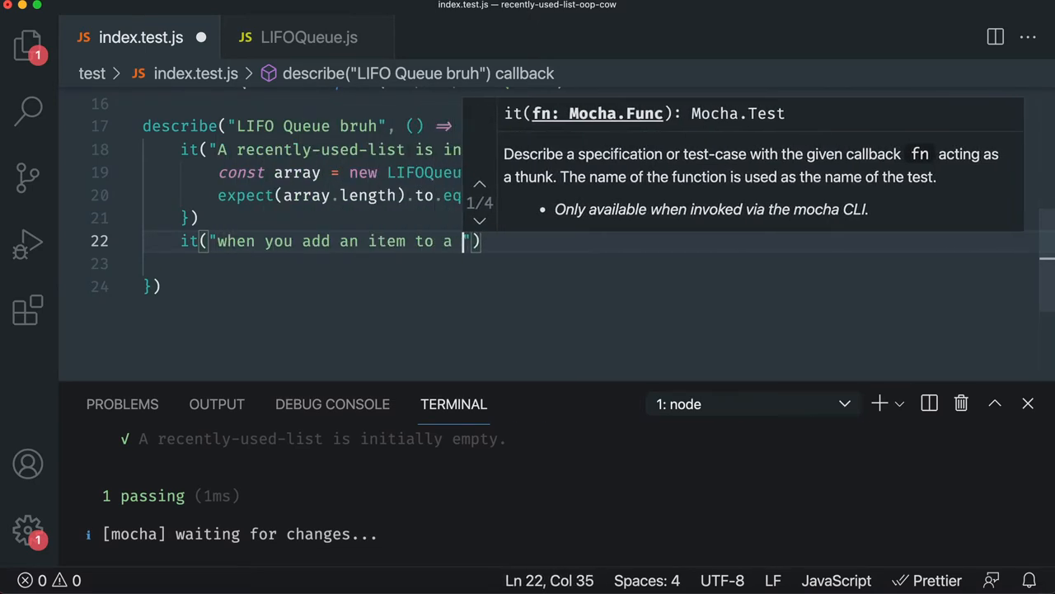
type("list, it is first")
type("expect")
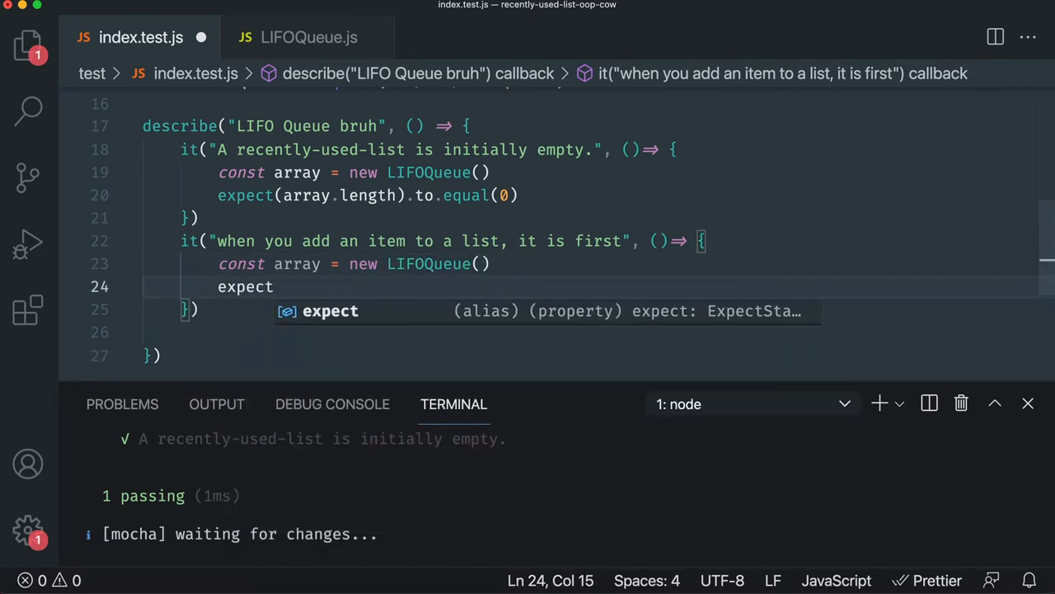
Write the expectation that array[0] of the LIFOQueue equals "cow".
type("array.add(\"cow")
type("(array[0")
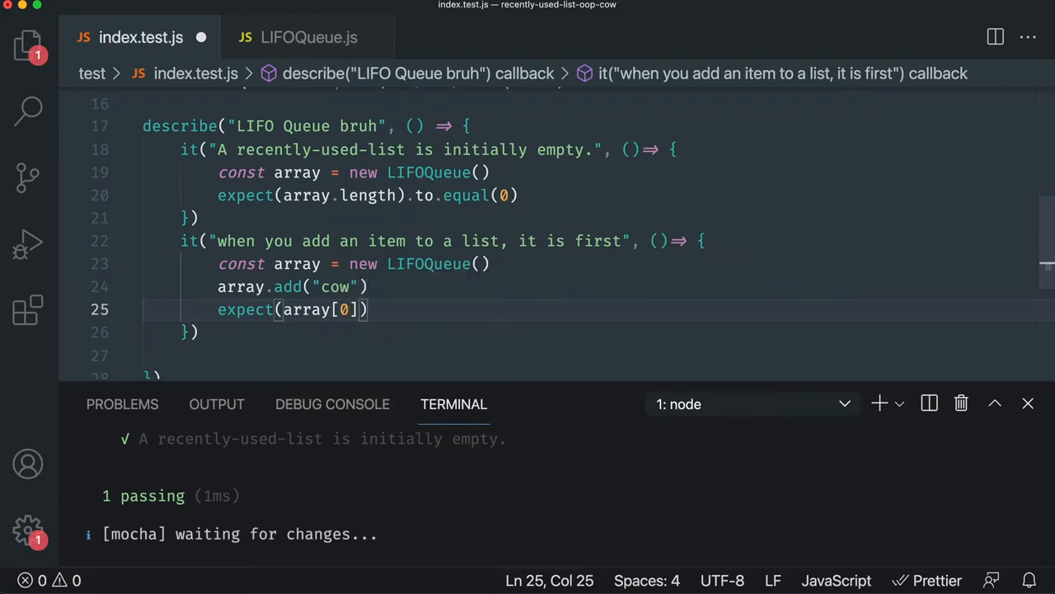
type(".to.equal")
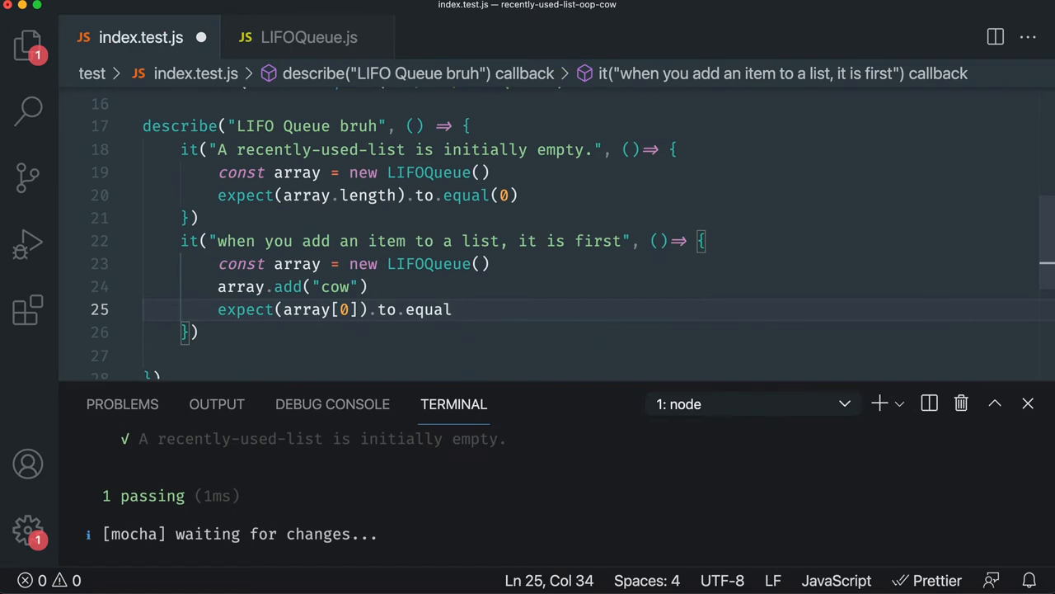
type("()")
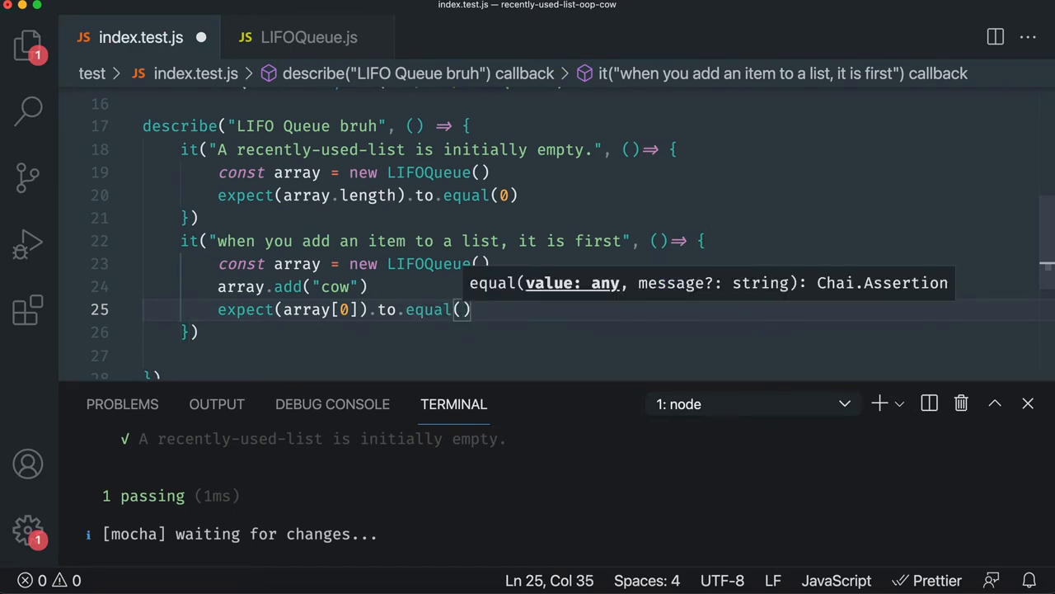
type("0")
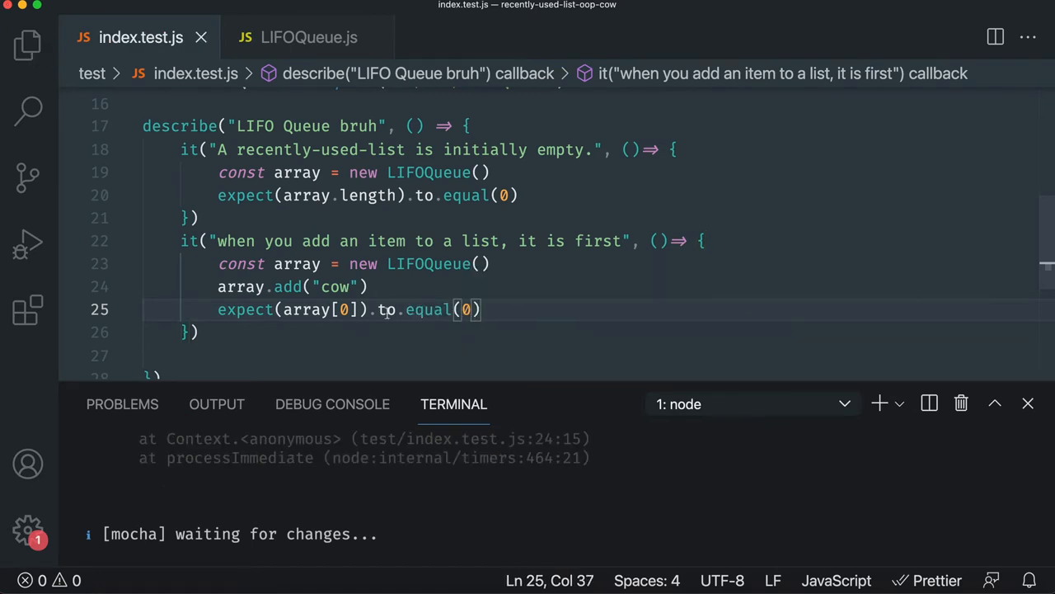
key("Backspace")
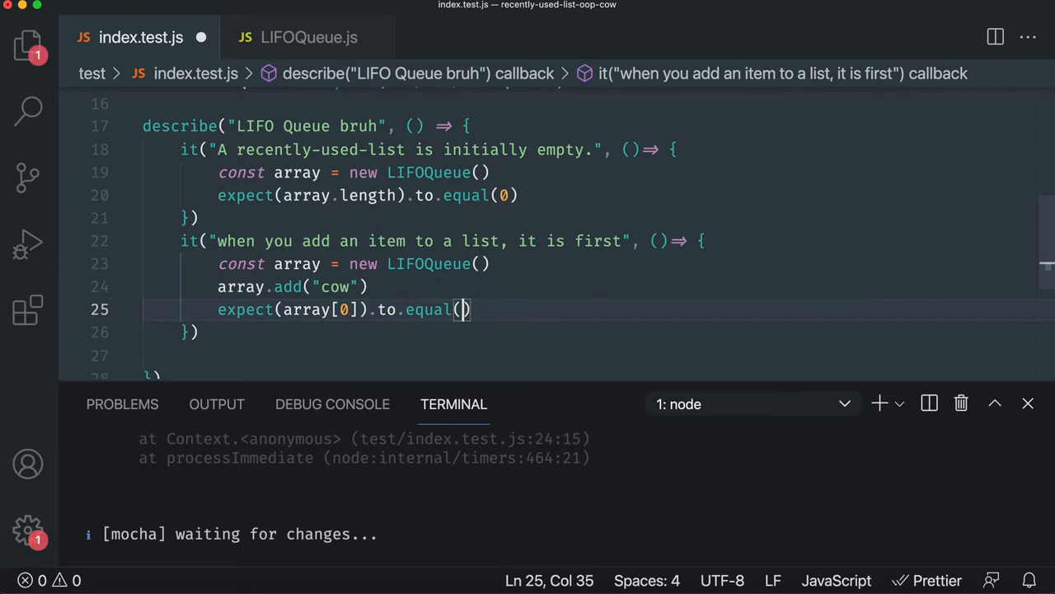
type("\"cow\"")
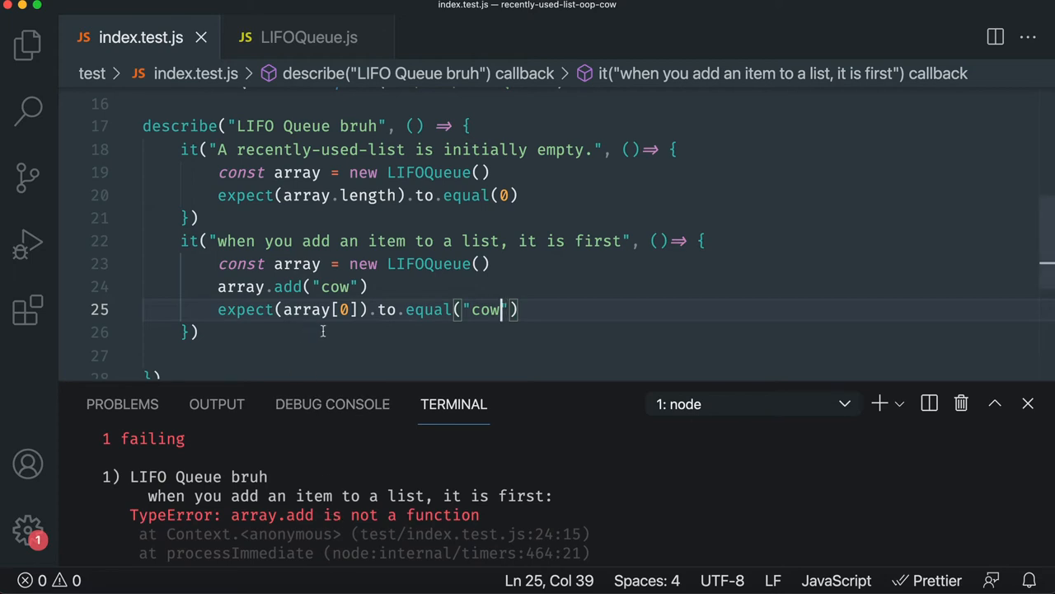
Implement add(item) in LIFOQueue.js as this.unshift(item).
left_click(310, 37)
type("add(item) {")
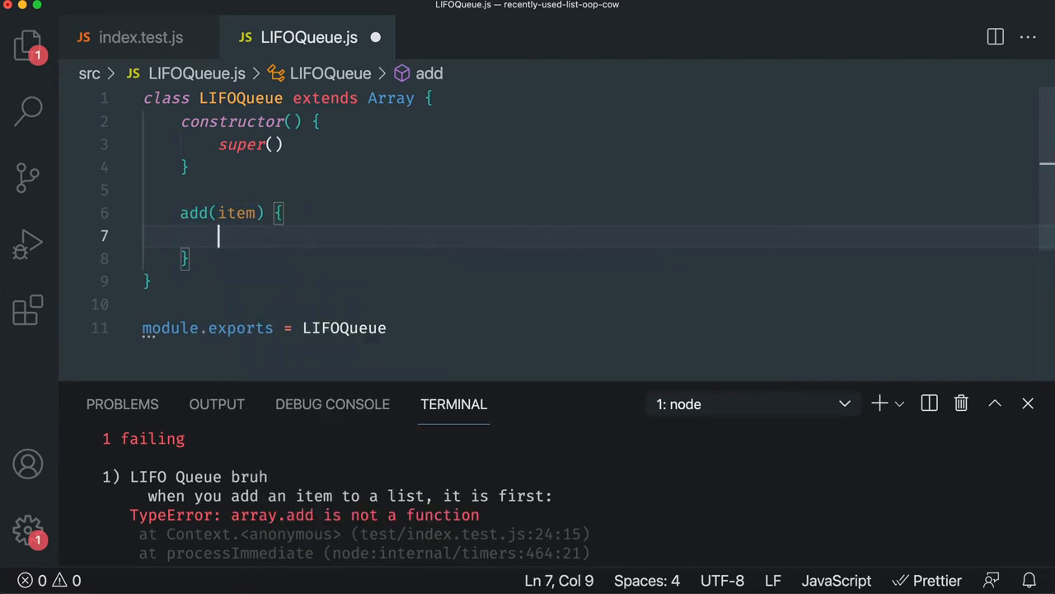
type("this")
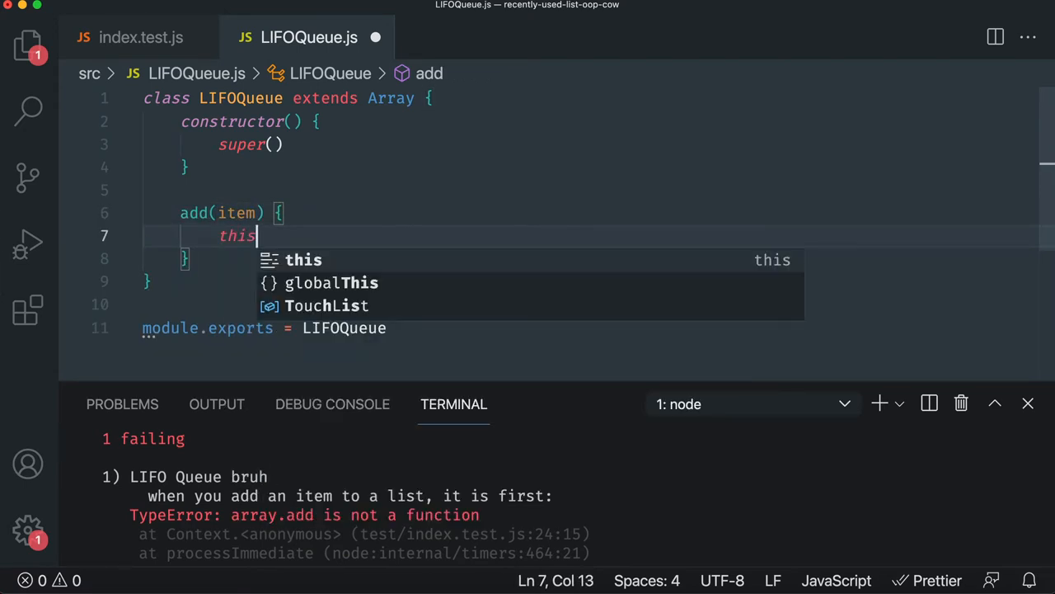
type(".")
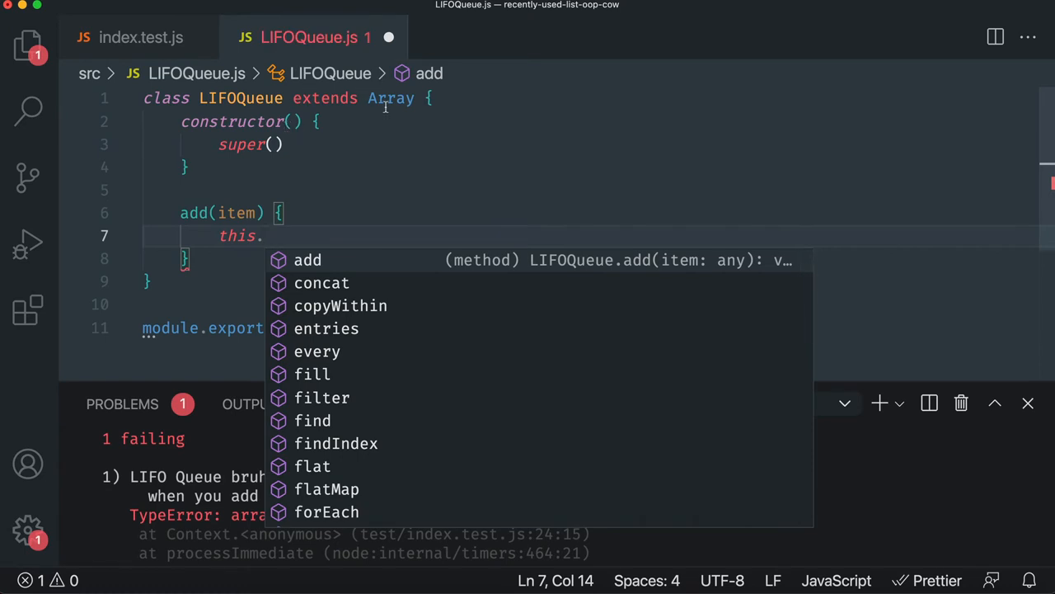
mouse_move(405, 218)
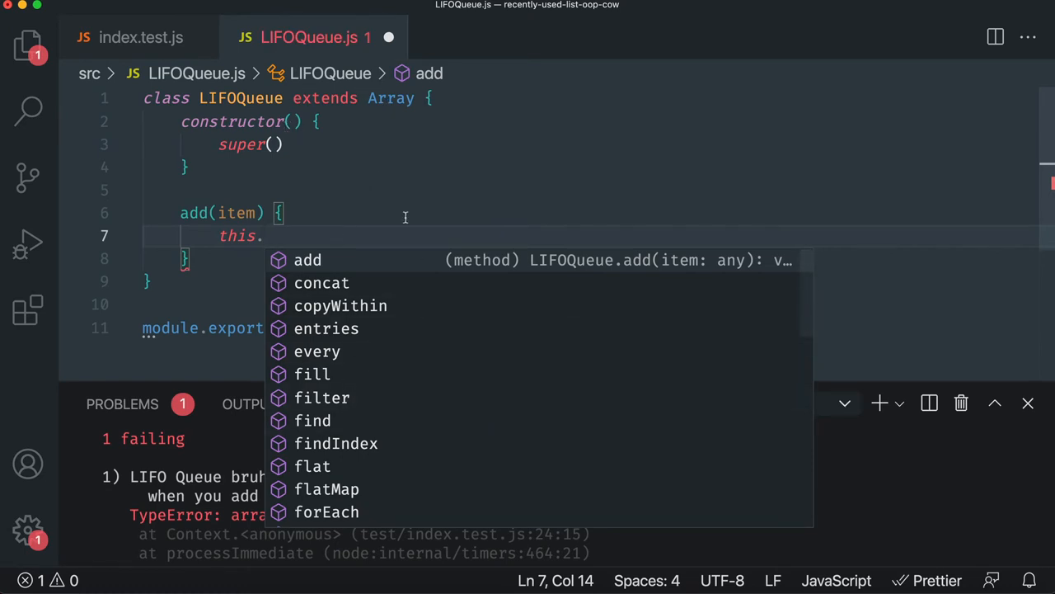
type("unshift")
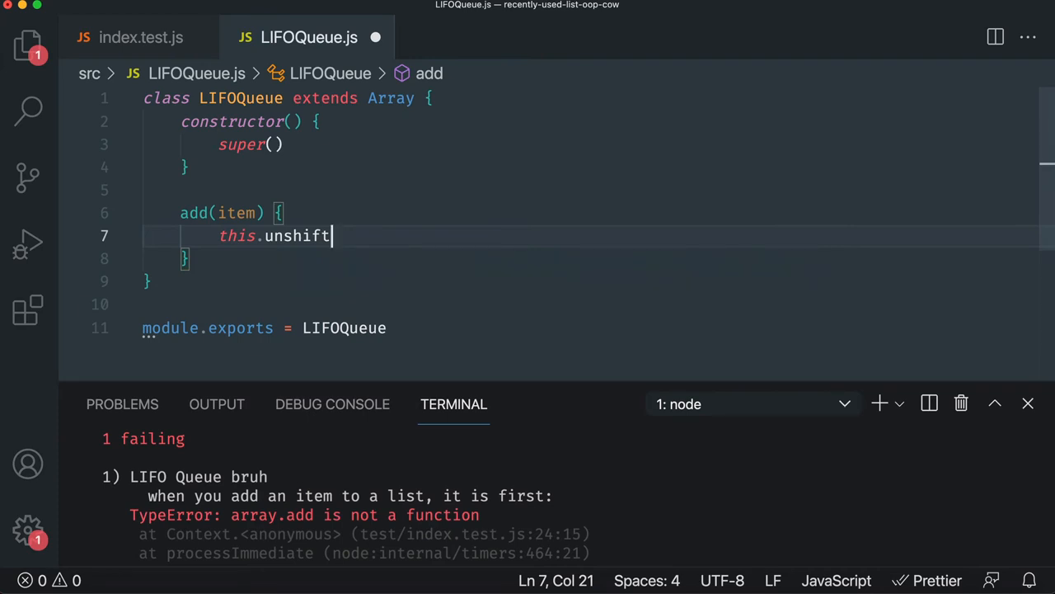
type("(item)")
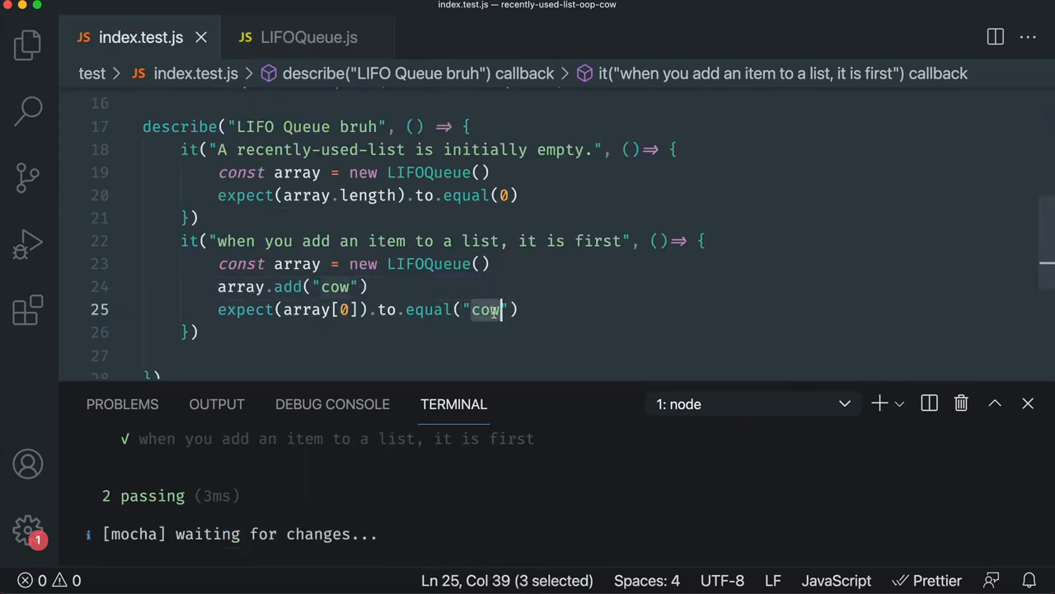
Begin editing the duplicated test block, entering "dos".
type("dos")
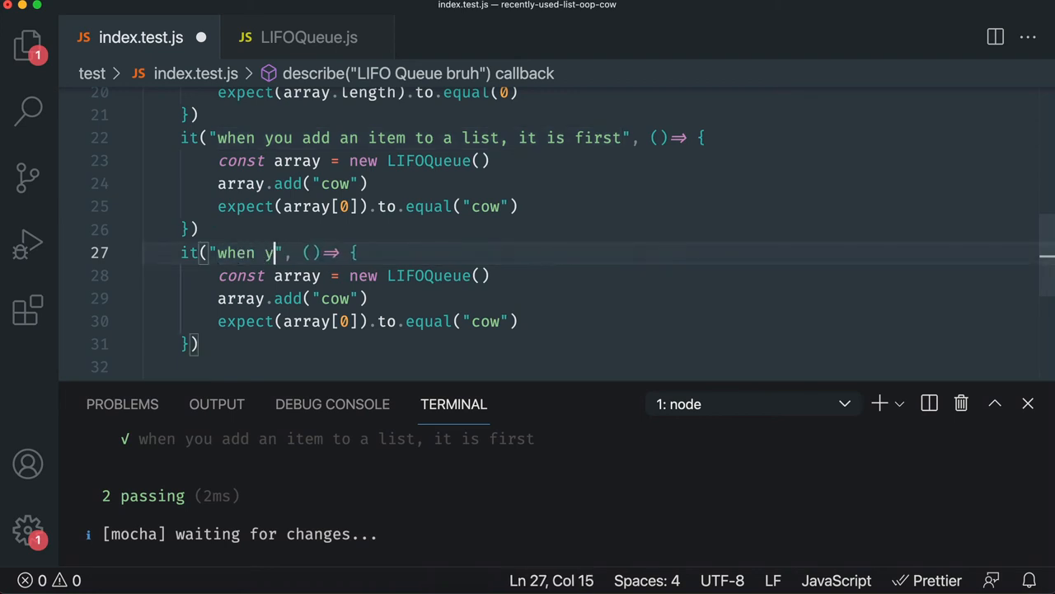
Rename the copied test to "when you add 2 items, the last item is first".
type("ou add 2 items, the last item is first")
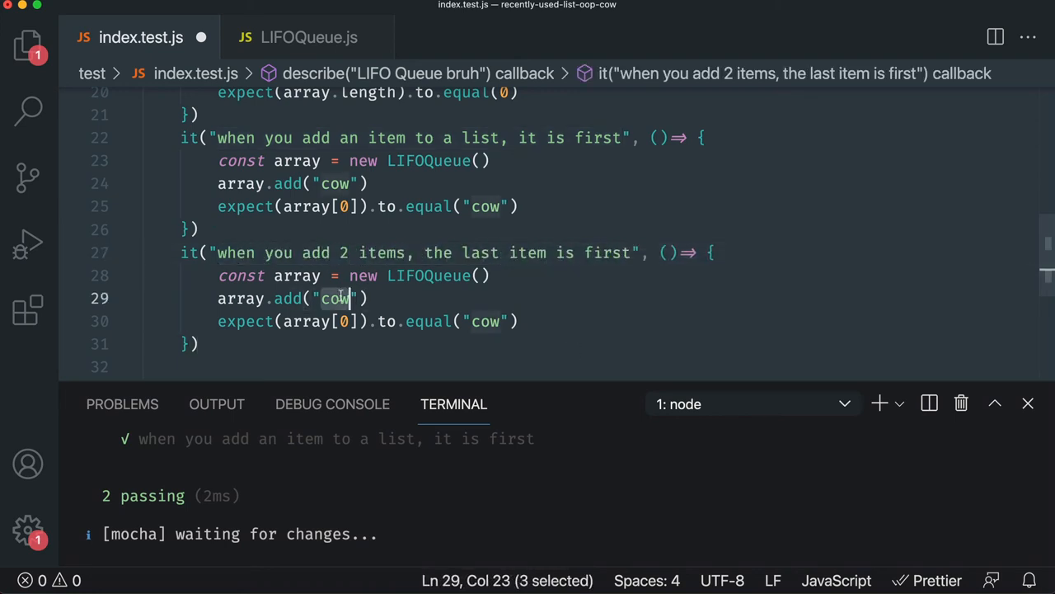
type("array.add(\"dos")
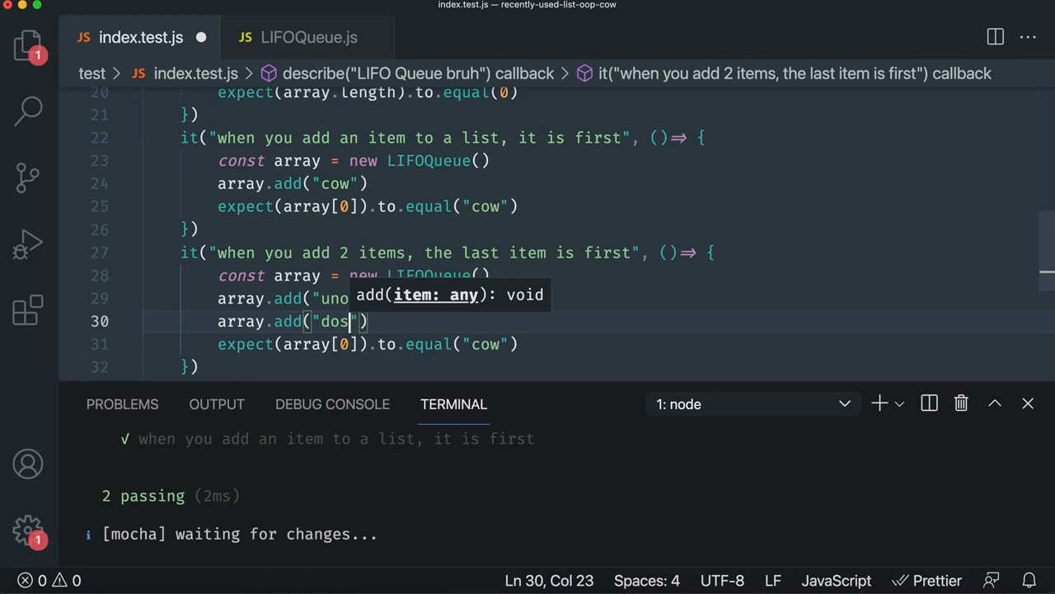
Add "uno" then "dos" and expect array[0] to equal "uno".
left_click(488, 344)
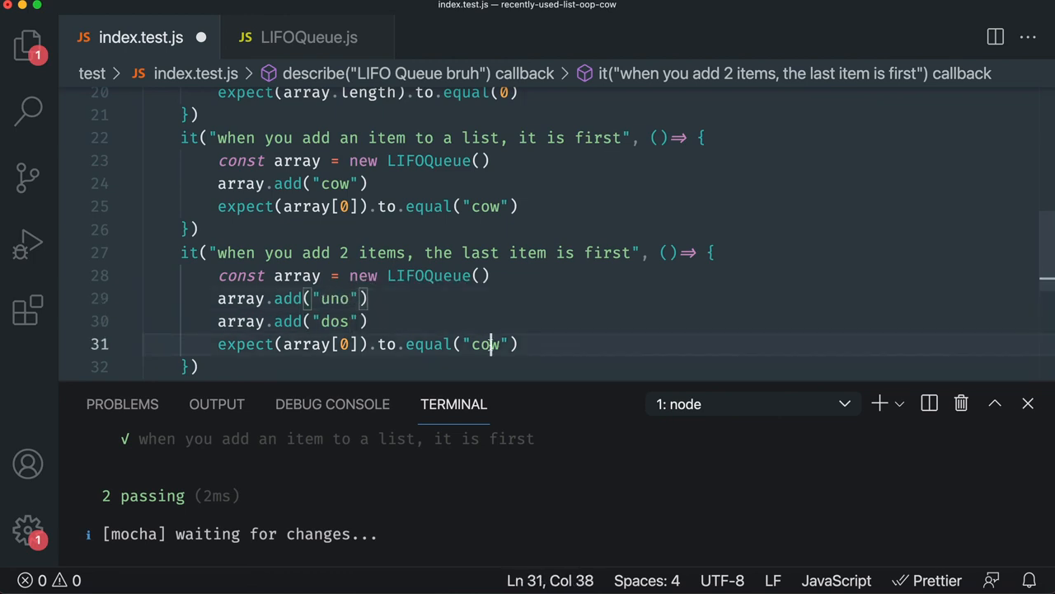
type("dos")
type("u")
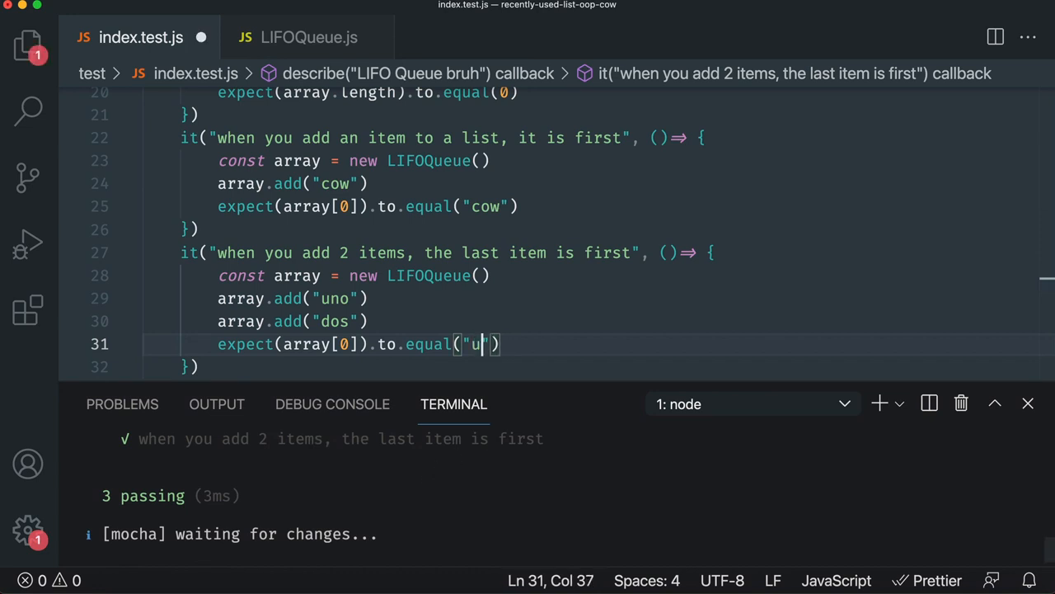
type("no")
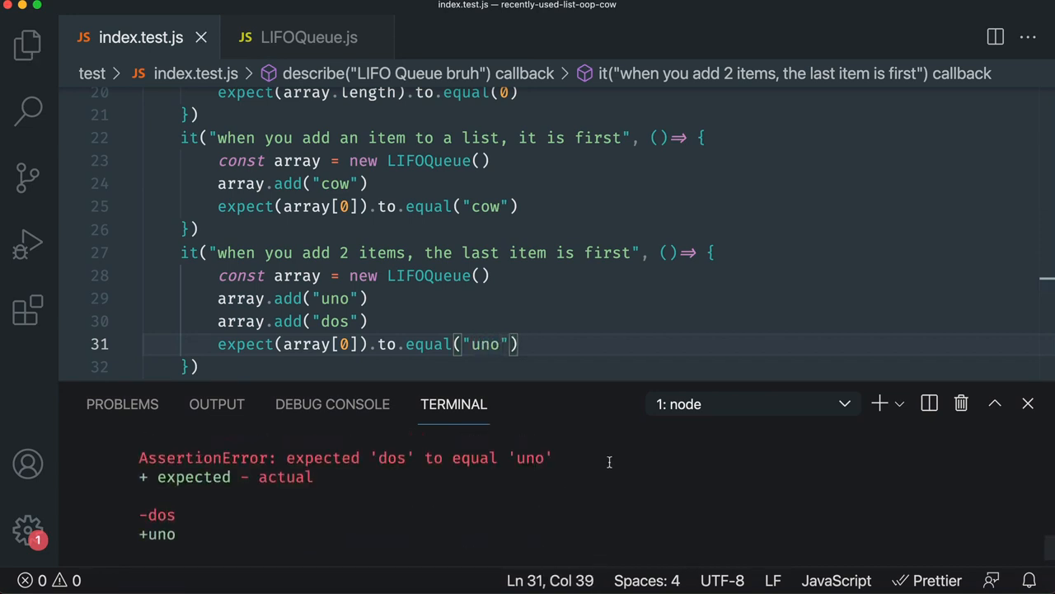